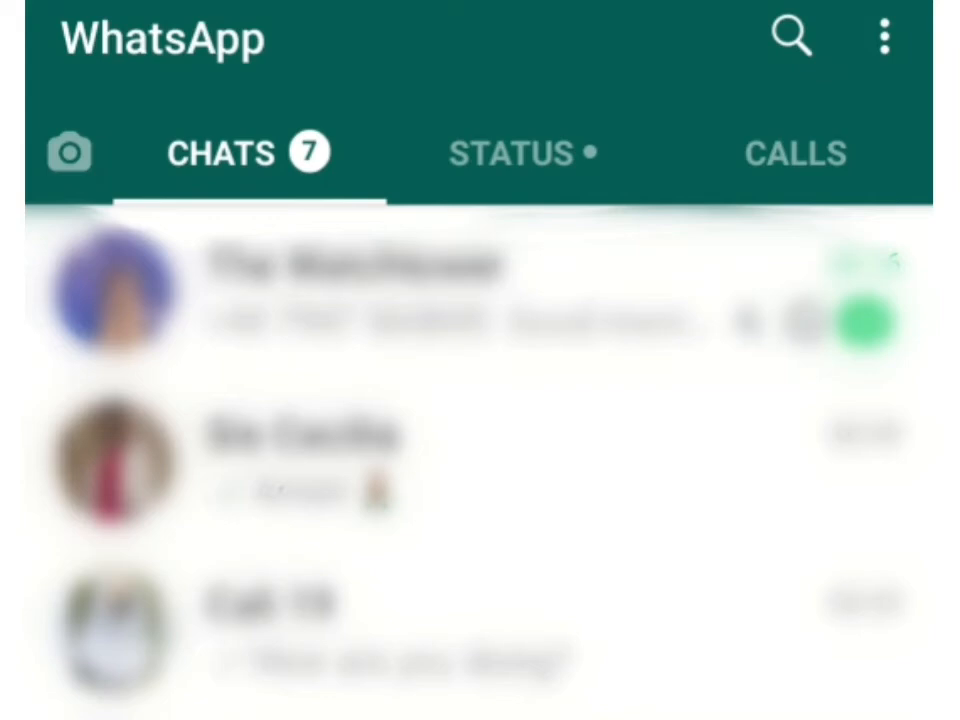
Step: Reach Data and storage usage from the chats list via Settings
click(880, 32)
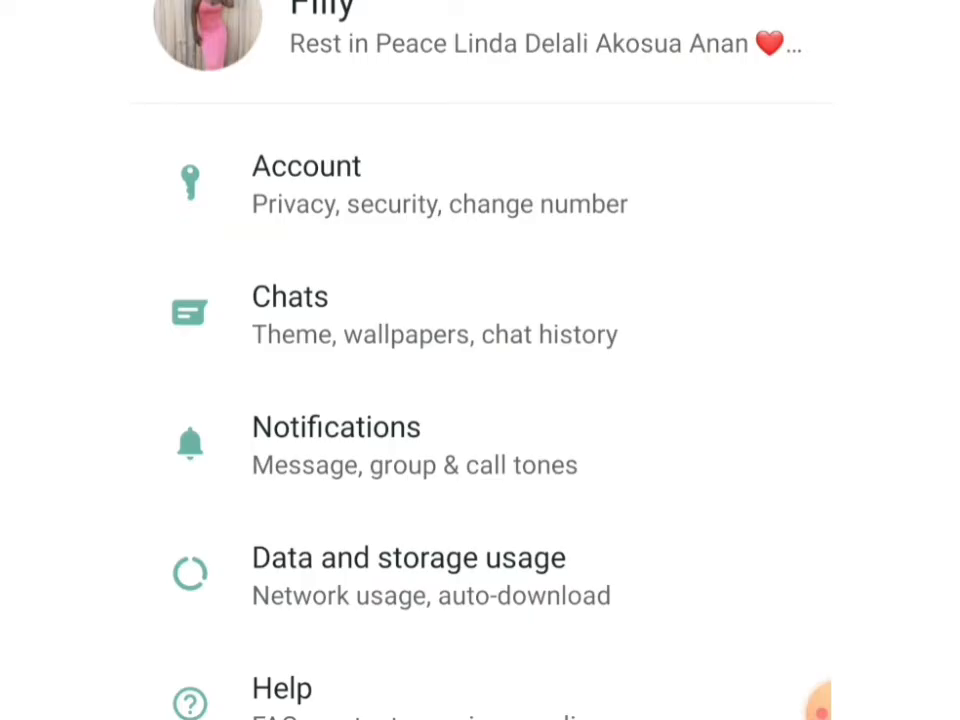
click(408, 556)
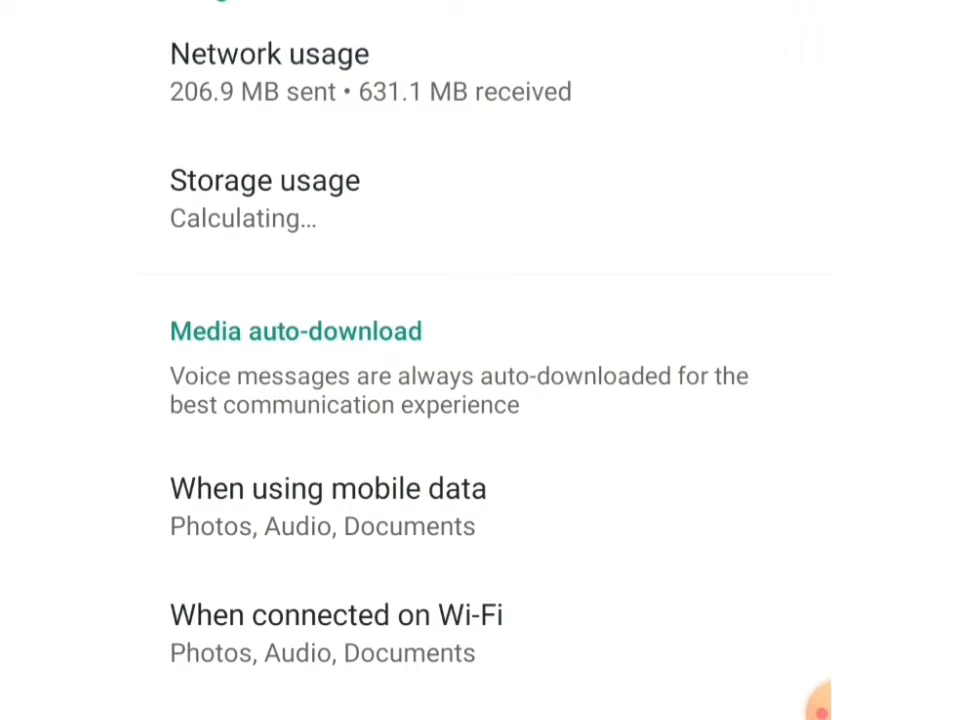
Step: Save mobile-data auto-download as Photos, Audio and Documents with Videos left unticked
click(328, 488)
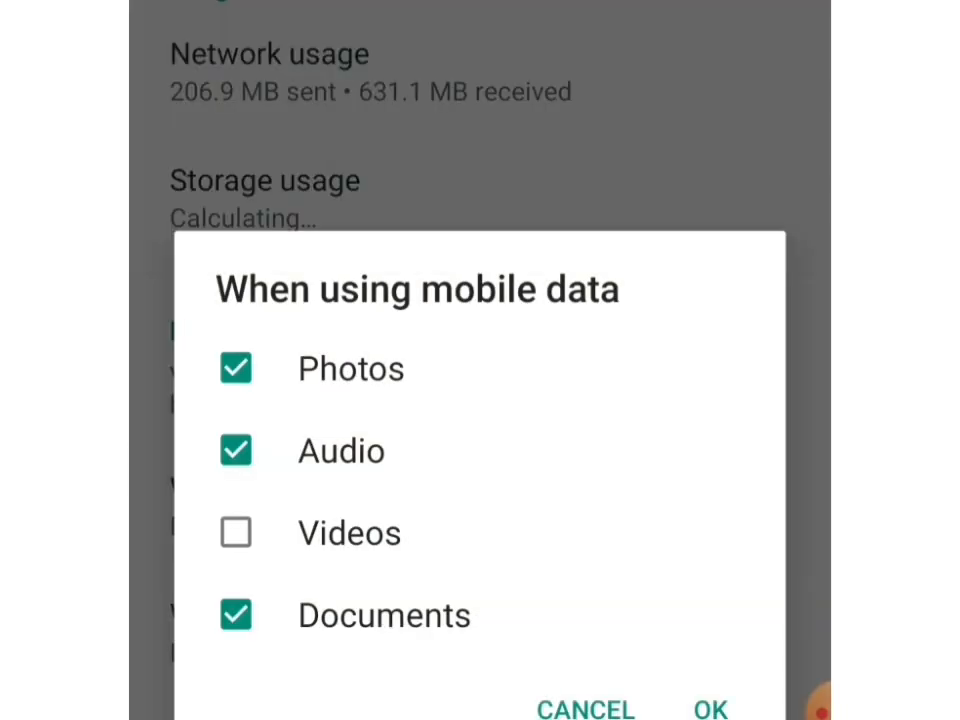
click(236, 532)
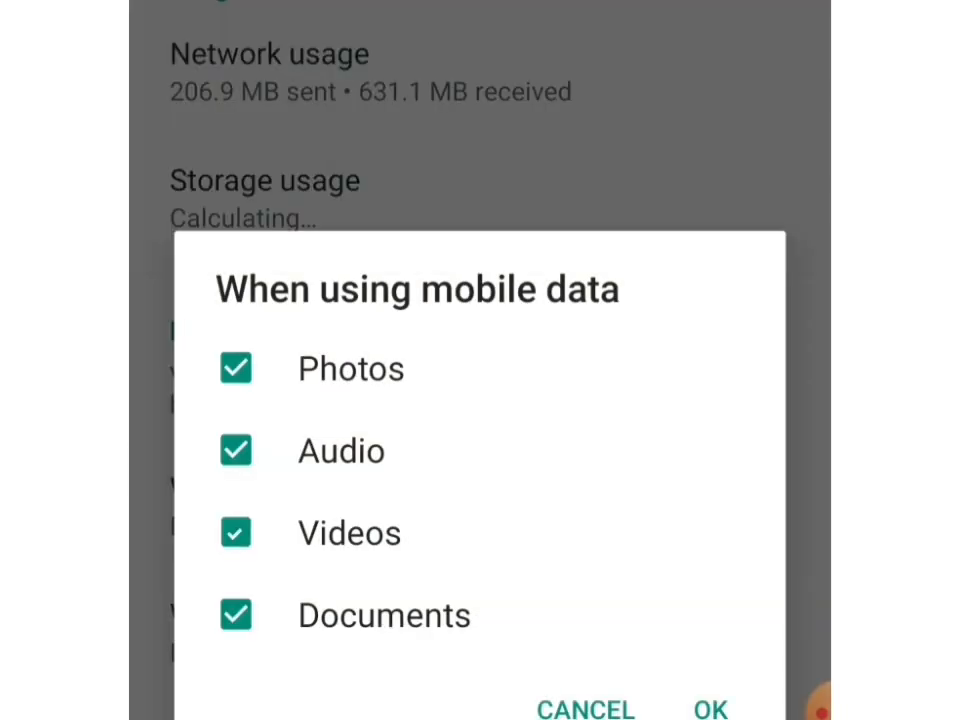
click(236, 532)
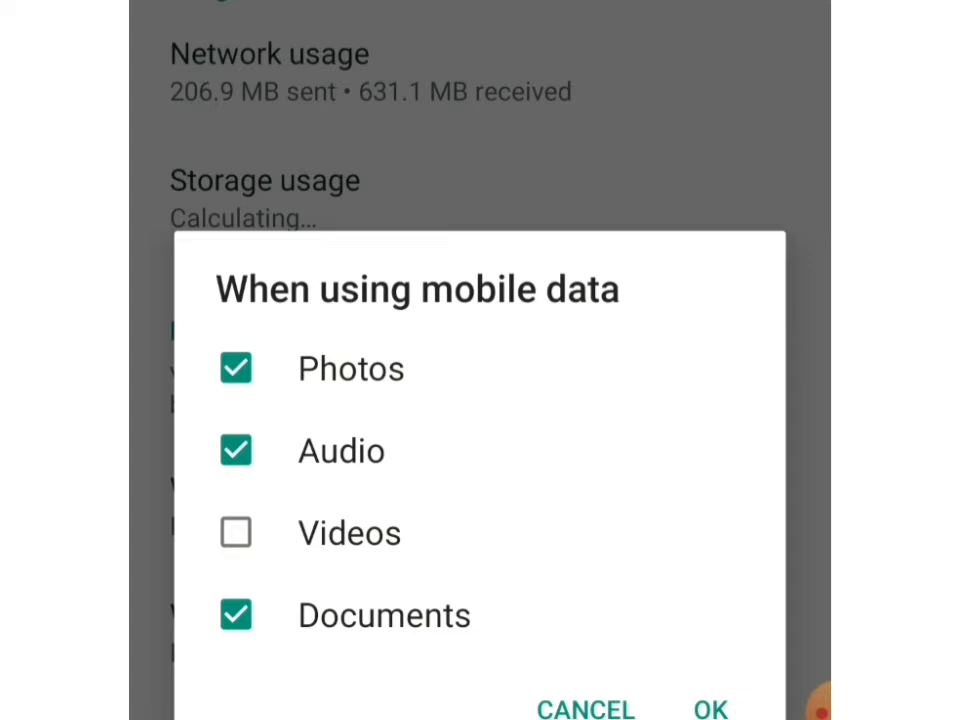
click(716, 708)
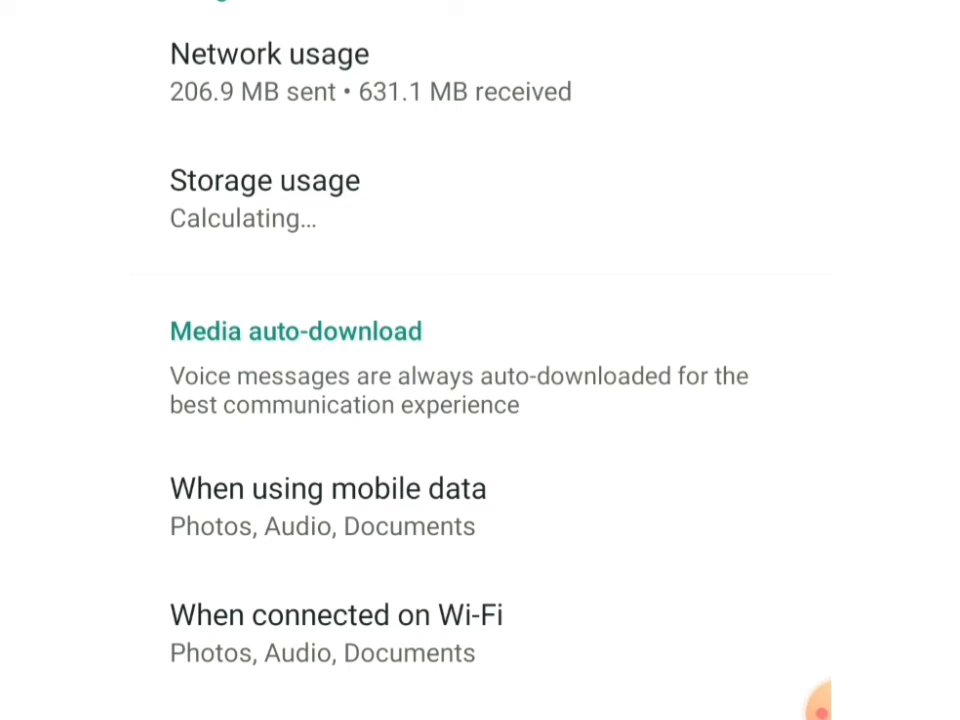
click(336, 616)
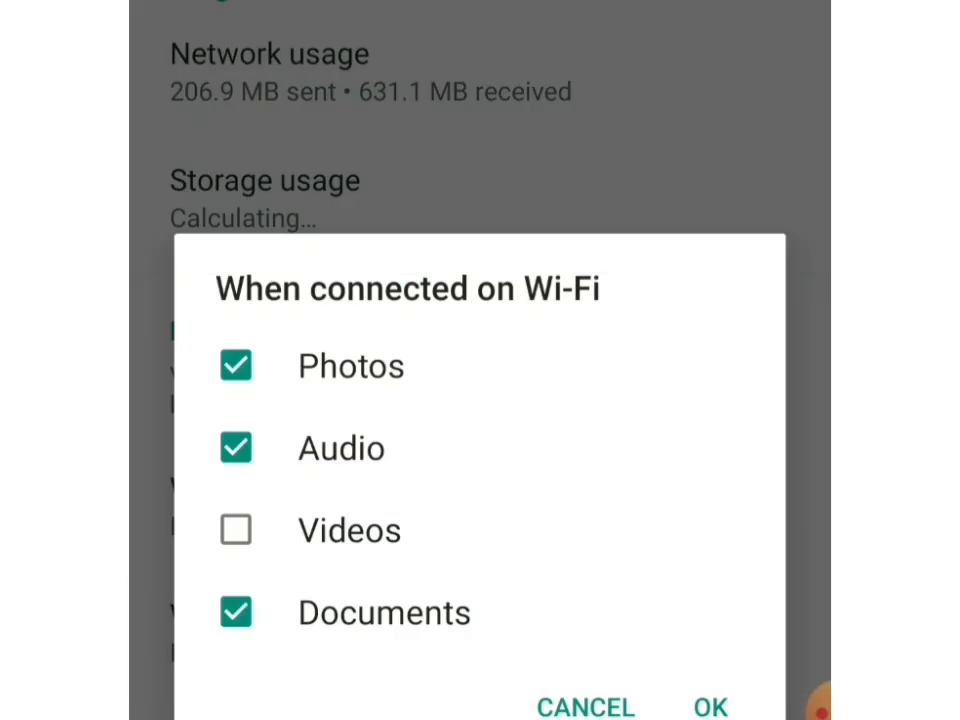
Step: Save Wi-Fi auto-download as Photos, Audio and Documents, Videos still excluded
click(236, 366)
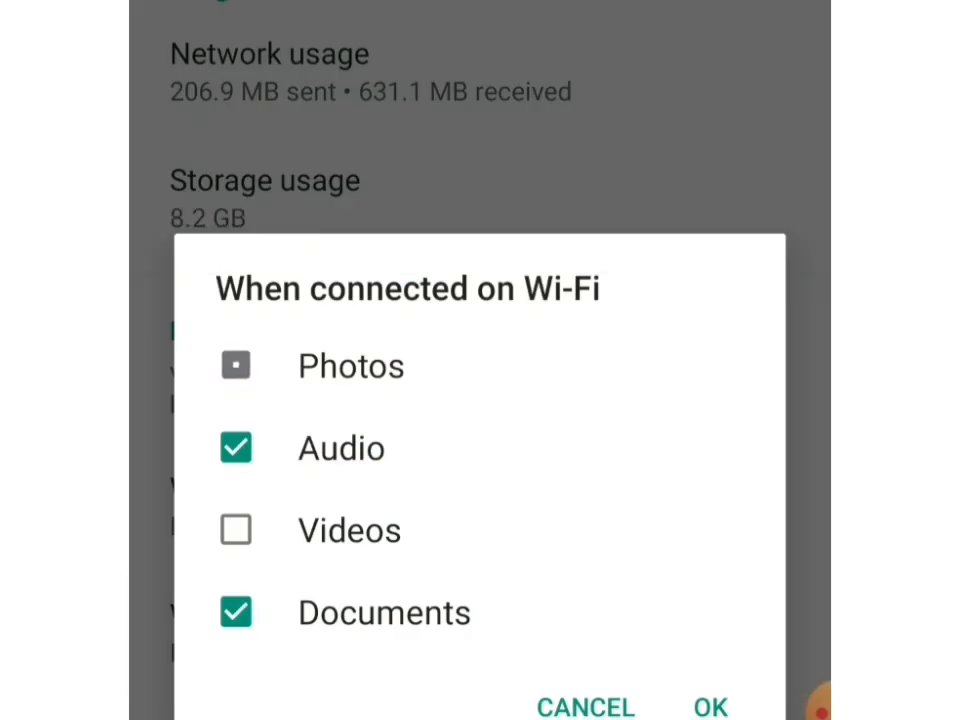
click(236, 364)
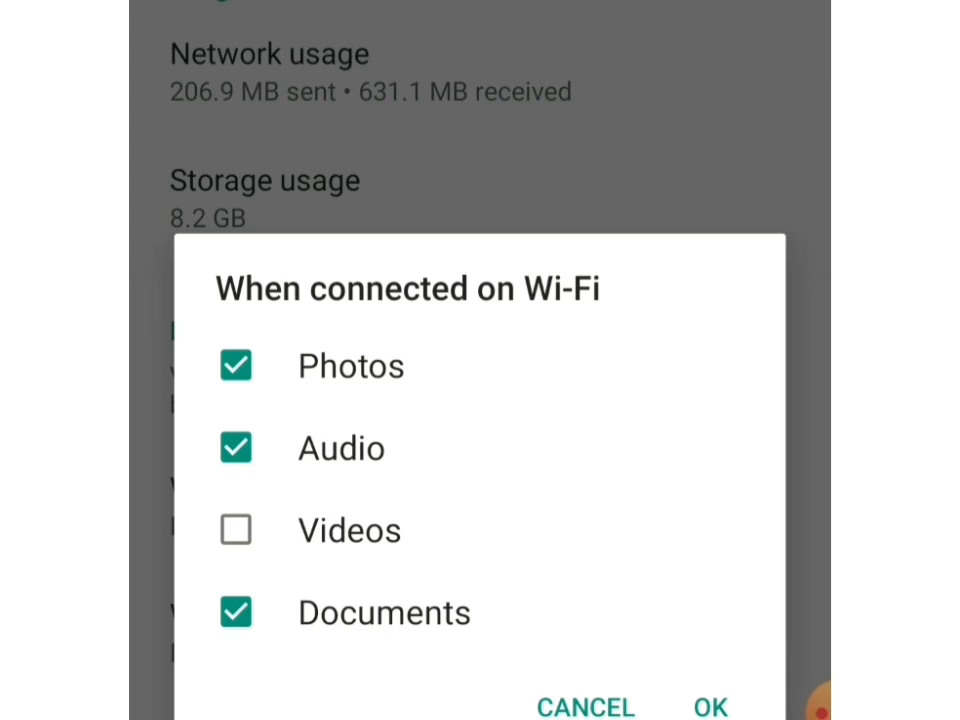
click(710, 704)
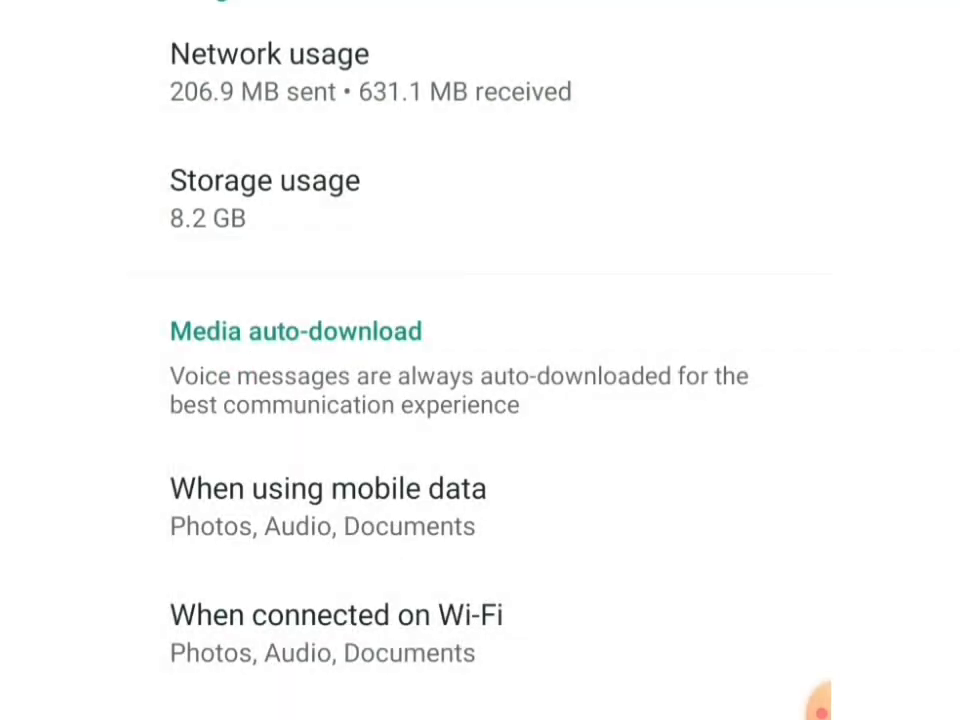